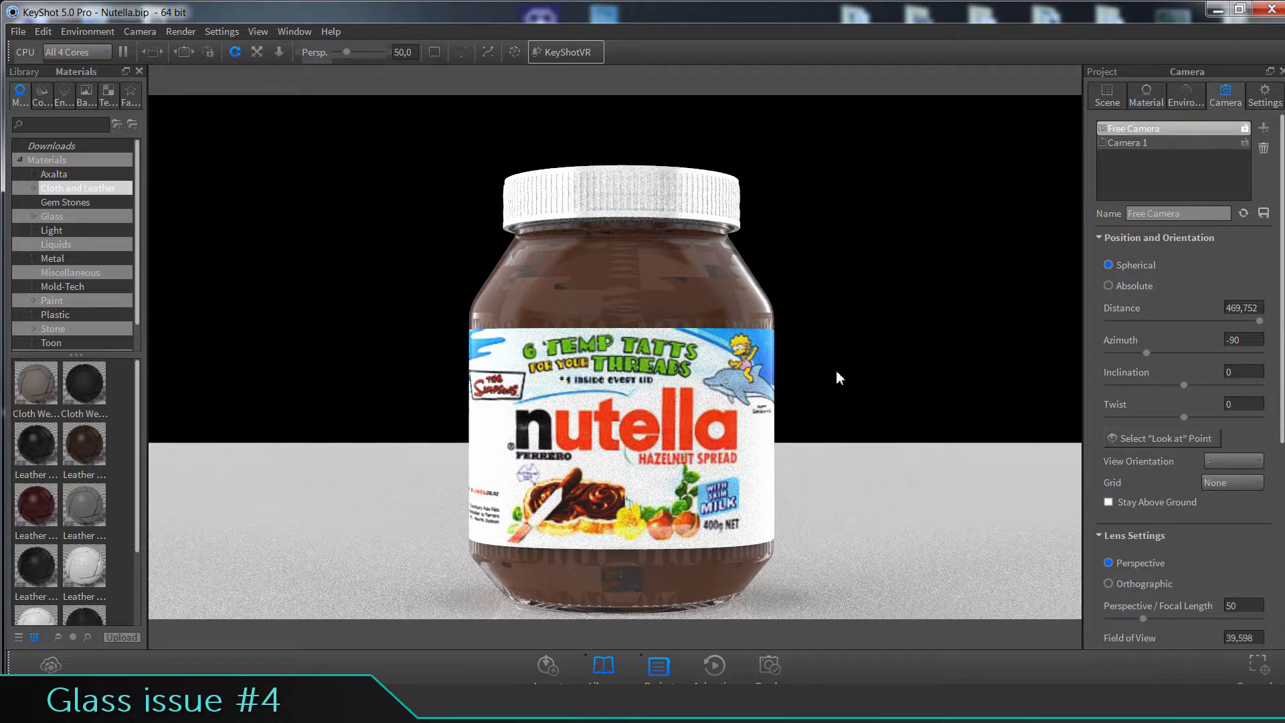
mouse_move(647, 414)
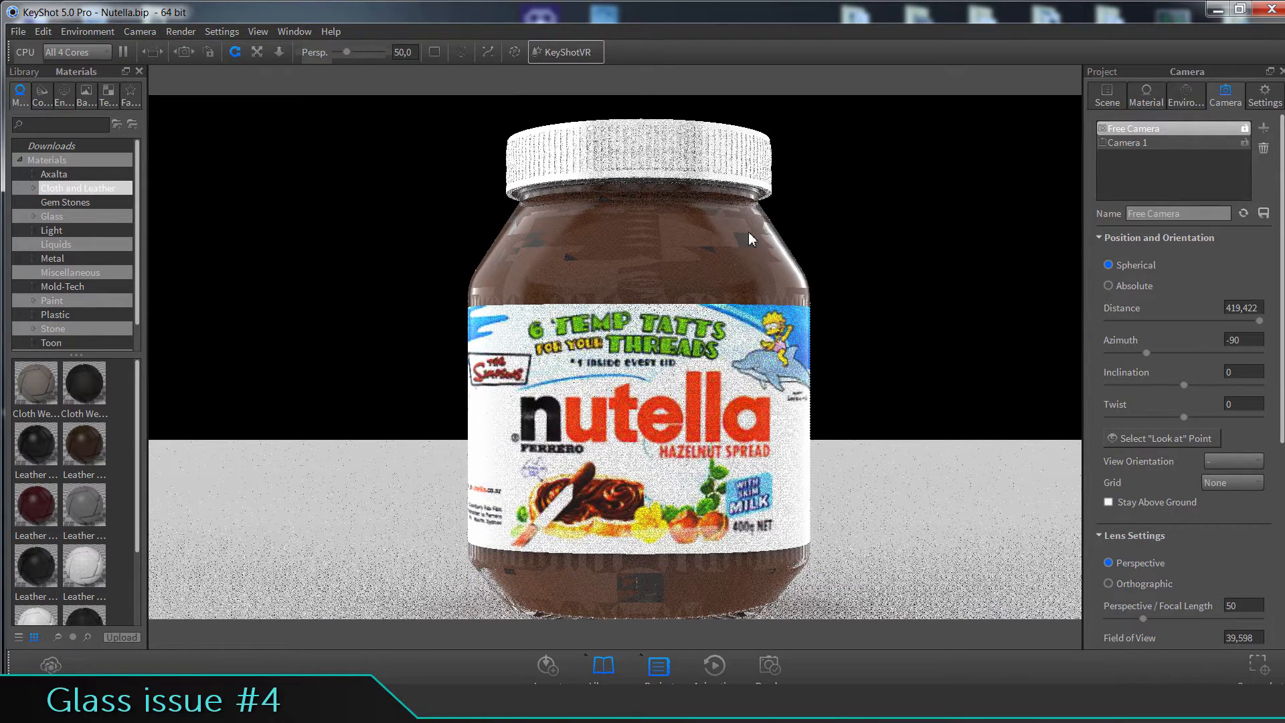
- Show the Scene tree listing the Nutella jar's model parts
click(1107, 94)
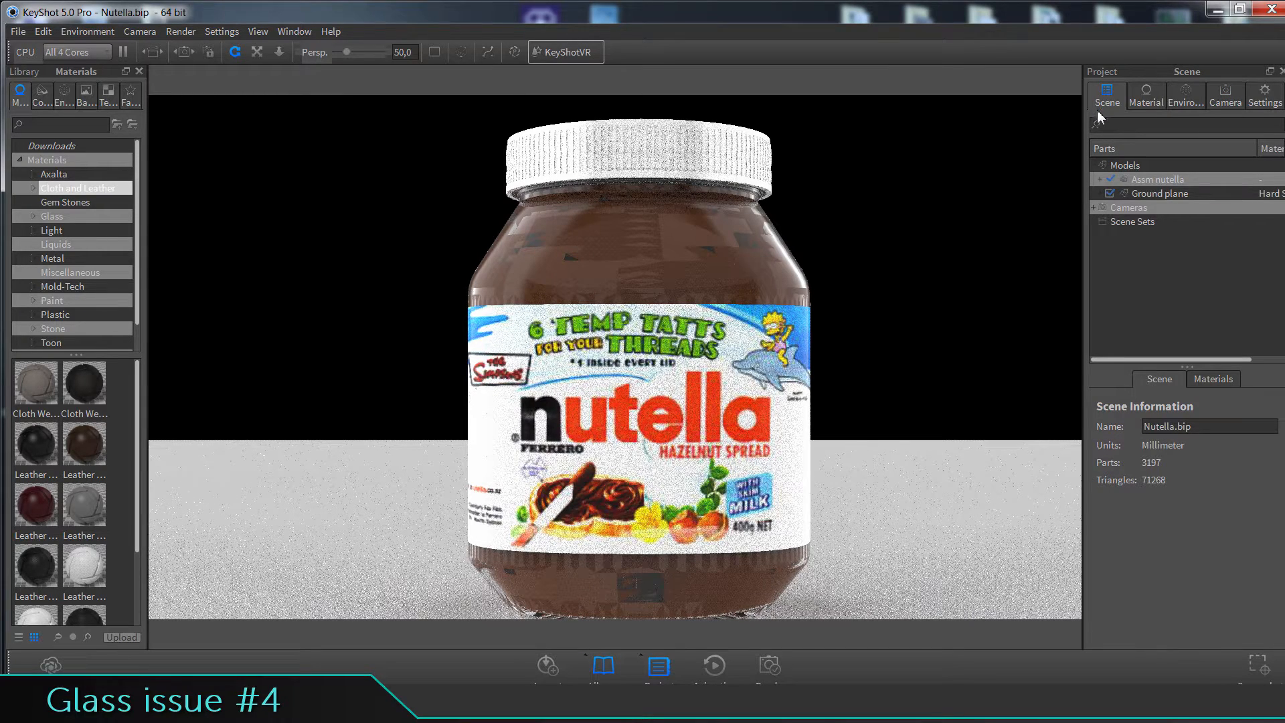
- Expand Assm nutella and its Glass group, hide the Lid, and limit rendering to 3 CPU cores
click(1099, 179)
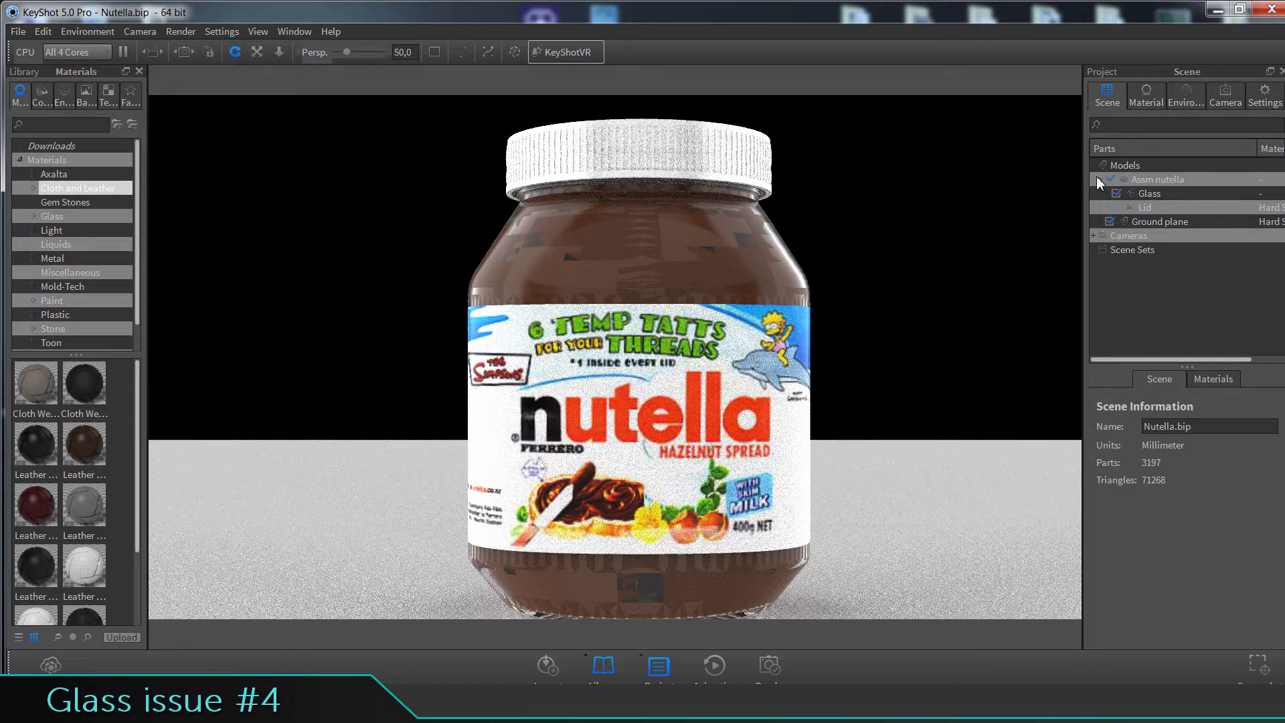
click(1148, 193)
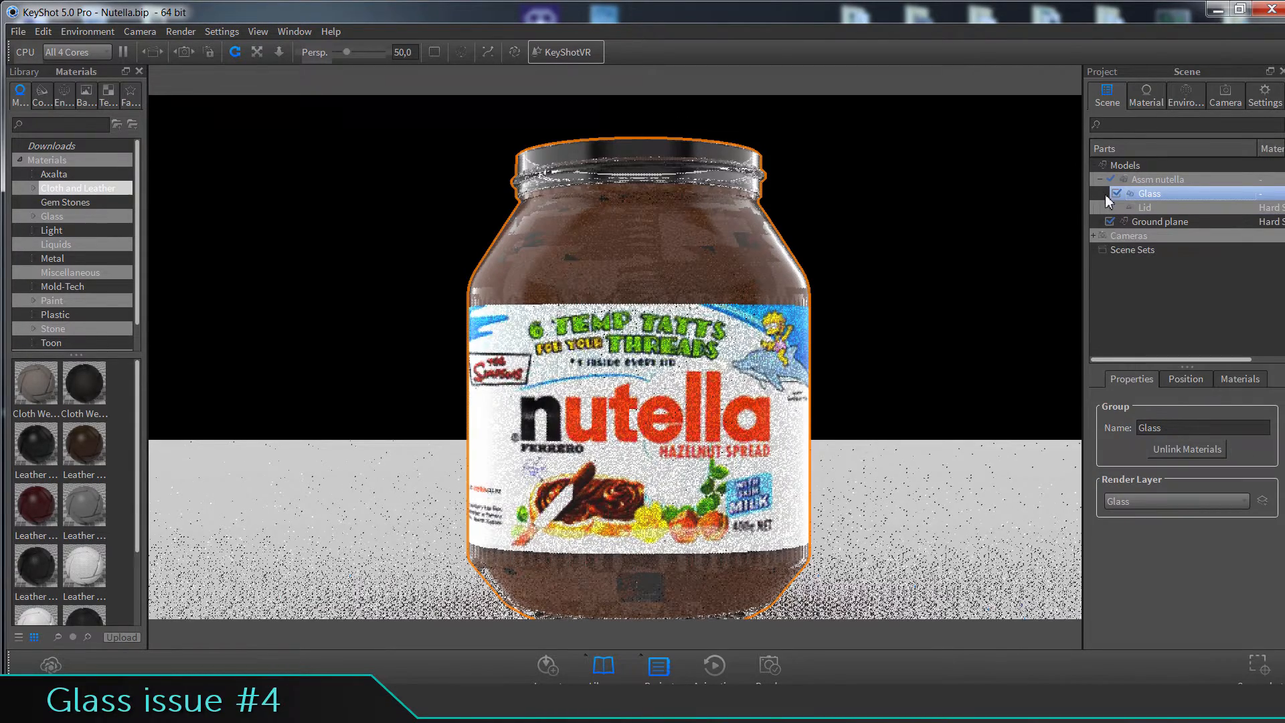
click(75, 51)
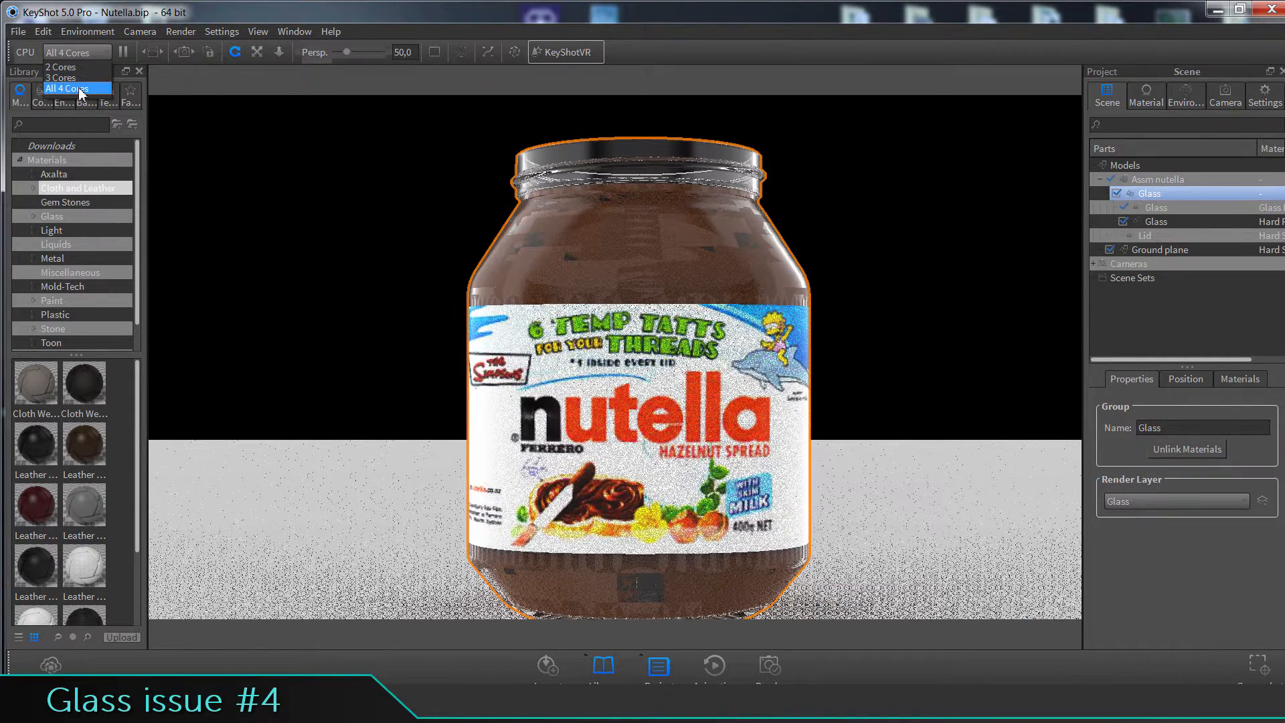
click(61, 78)
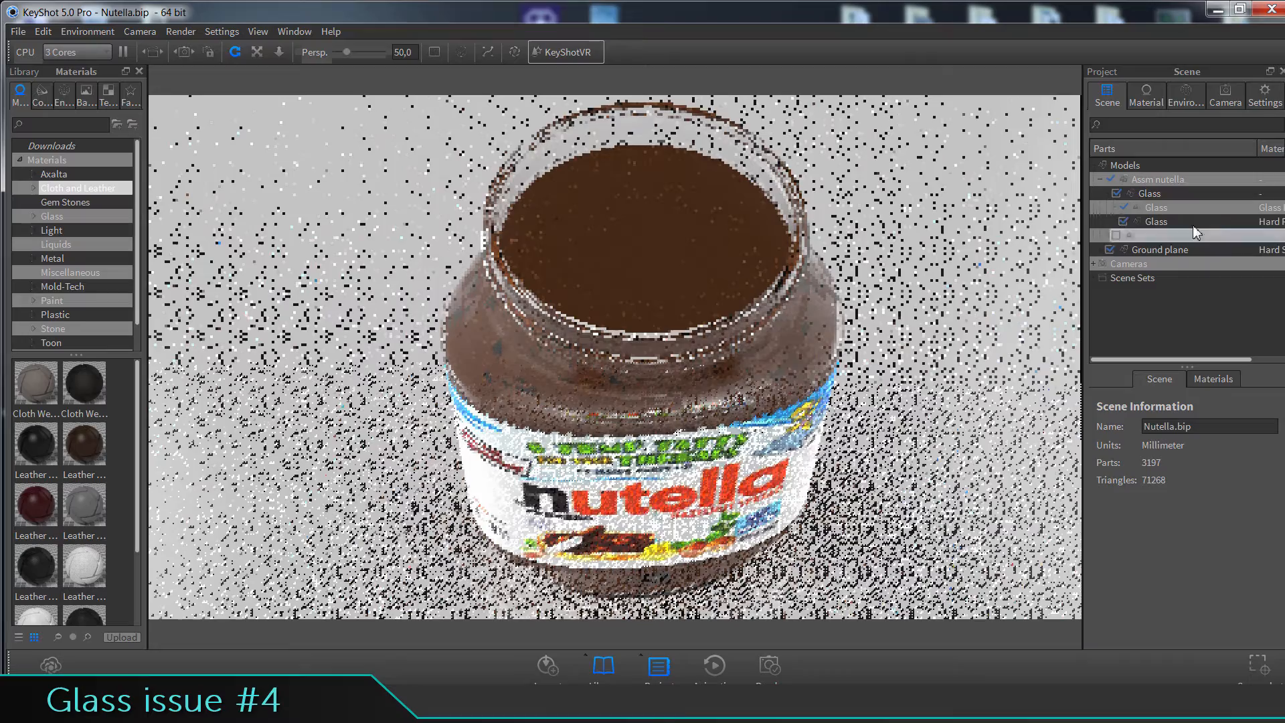
click(1155, 207)
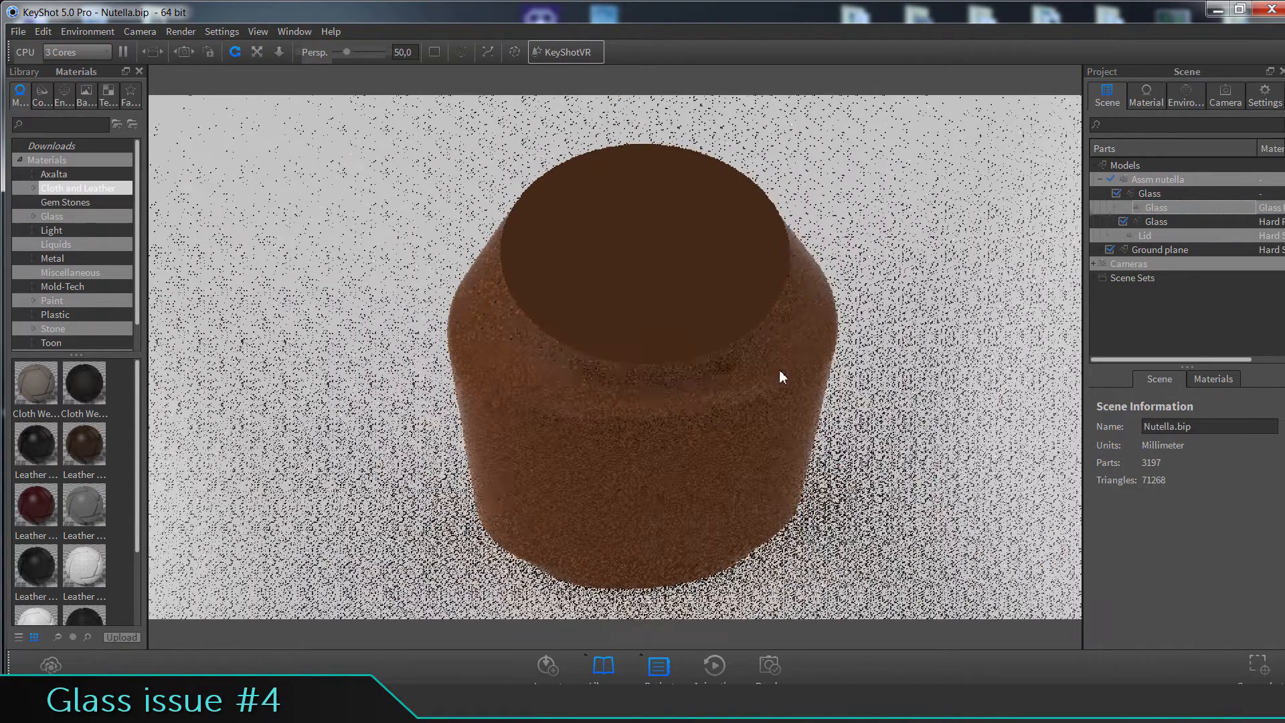
click(1156, 221)
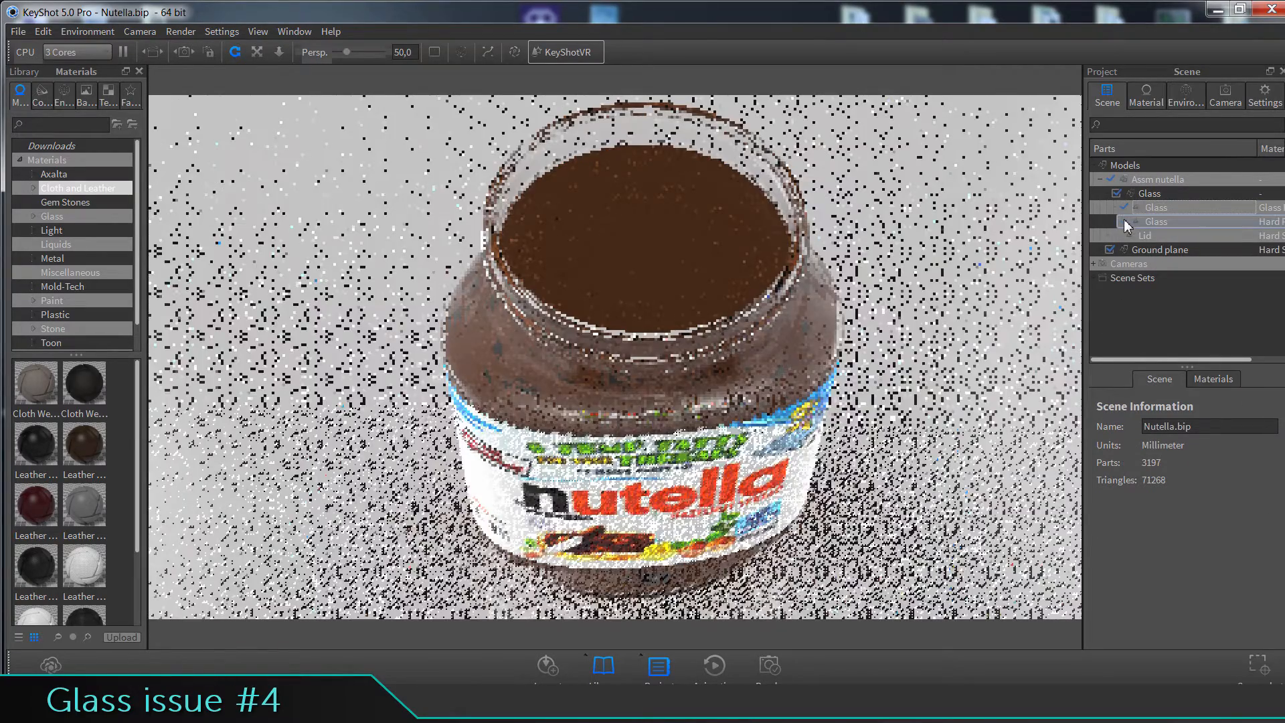
click(1155, 206)
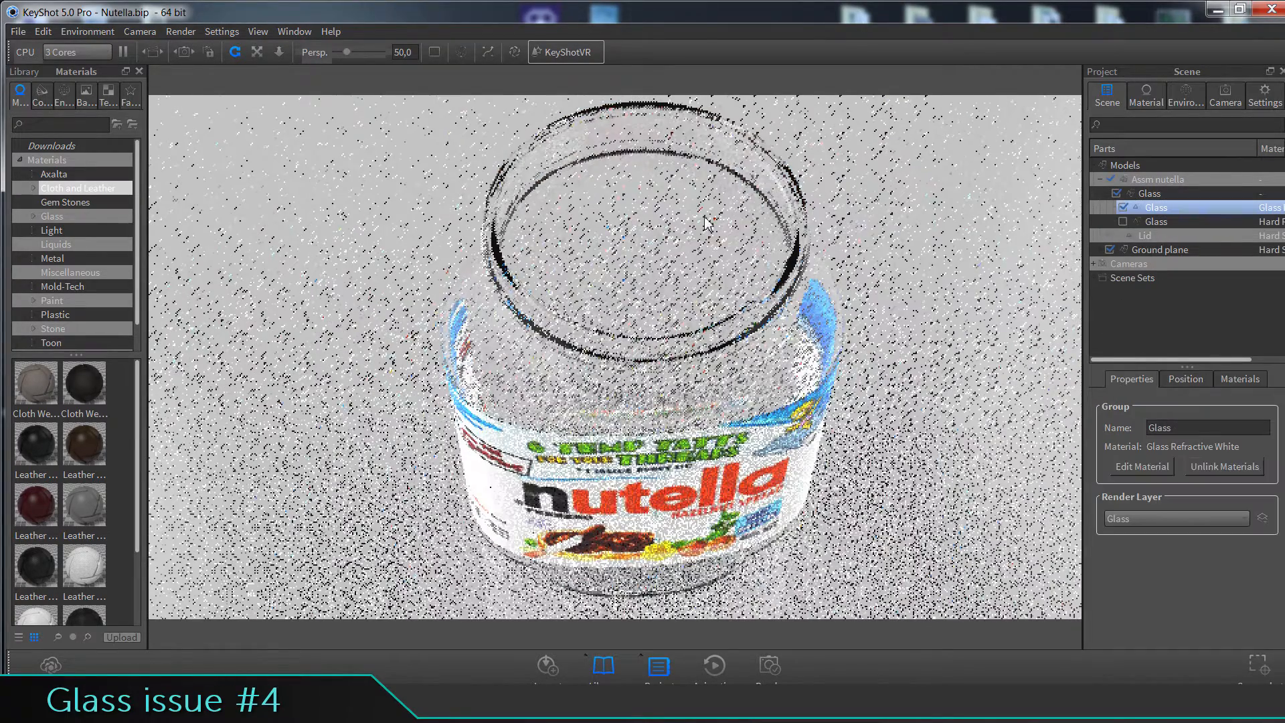
click(1116, 234)
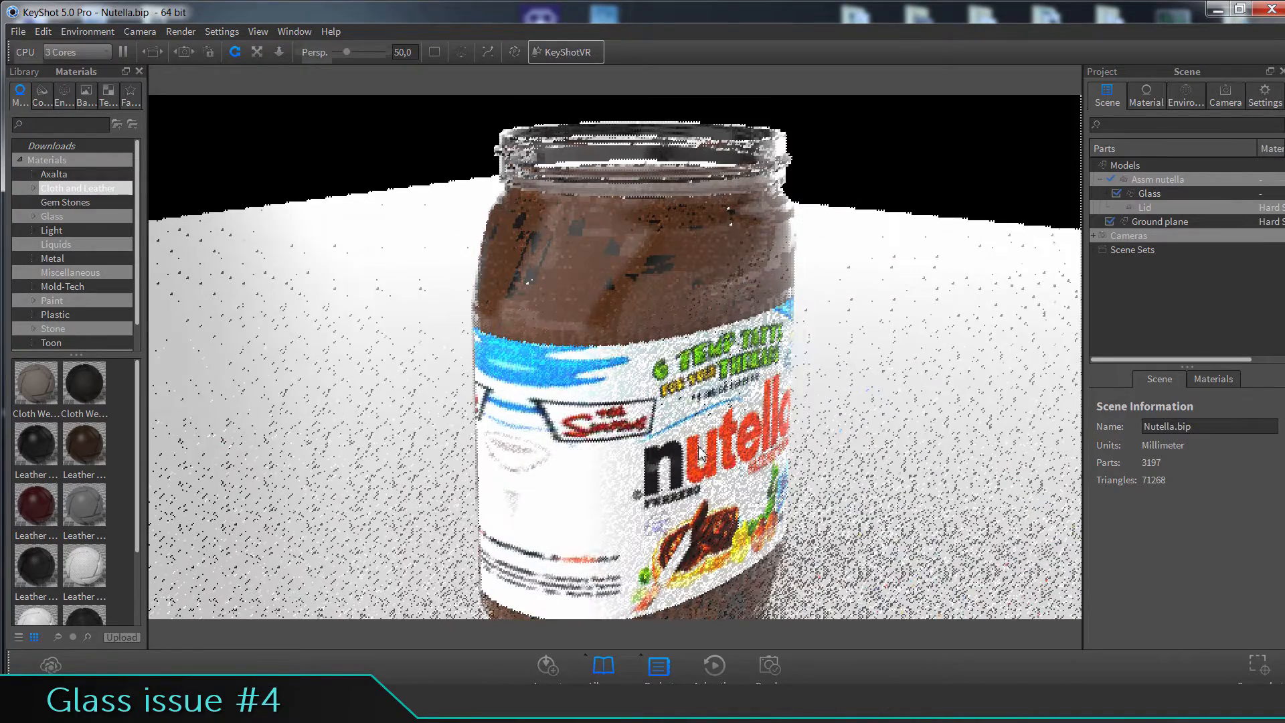
- Expand the Glass group, select the inner brown cream part and show its position settings
click(1121, 208)
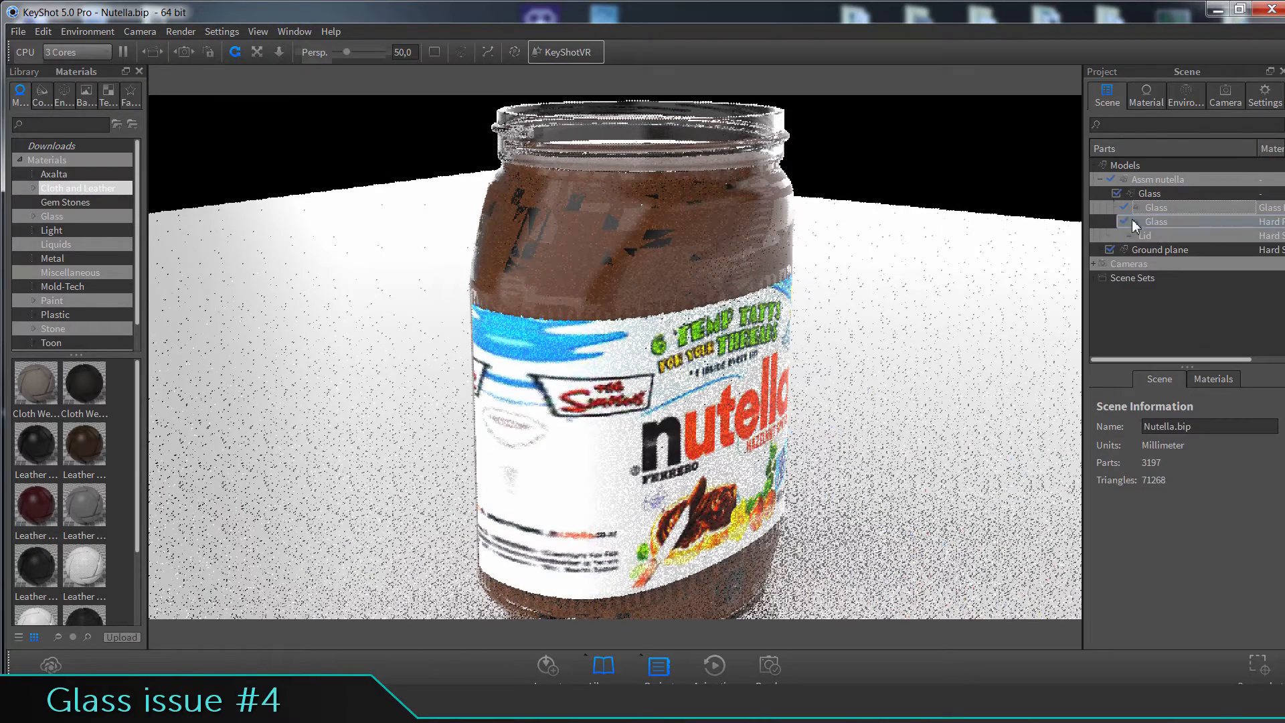
click(1156, 221)
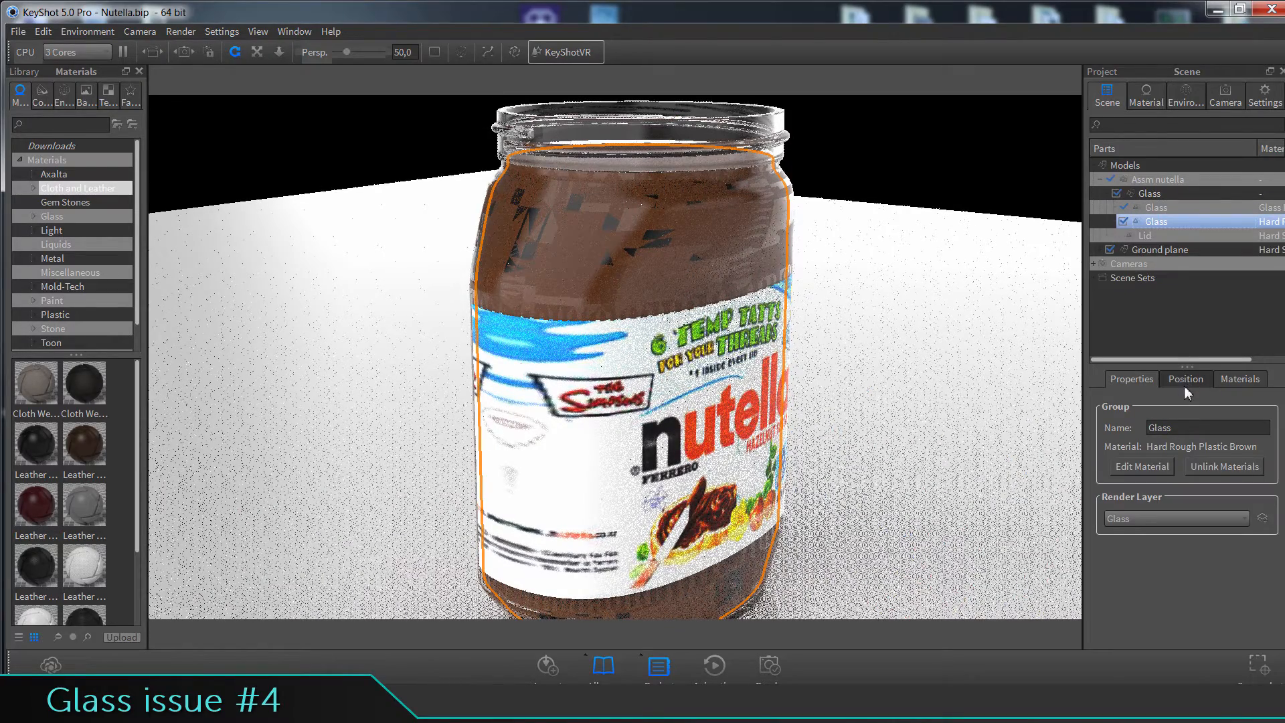
click(1186, 378)
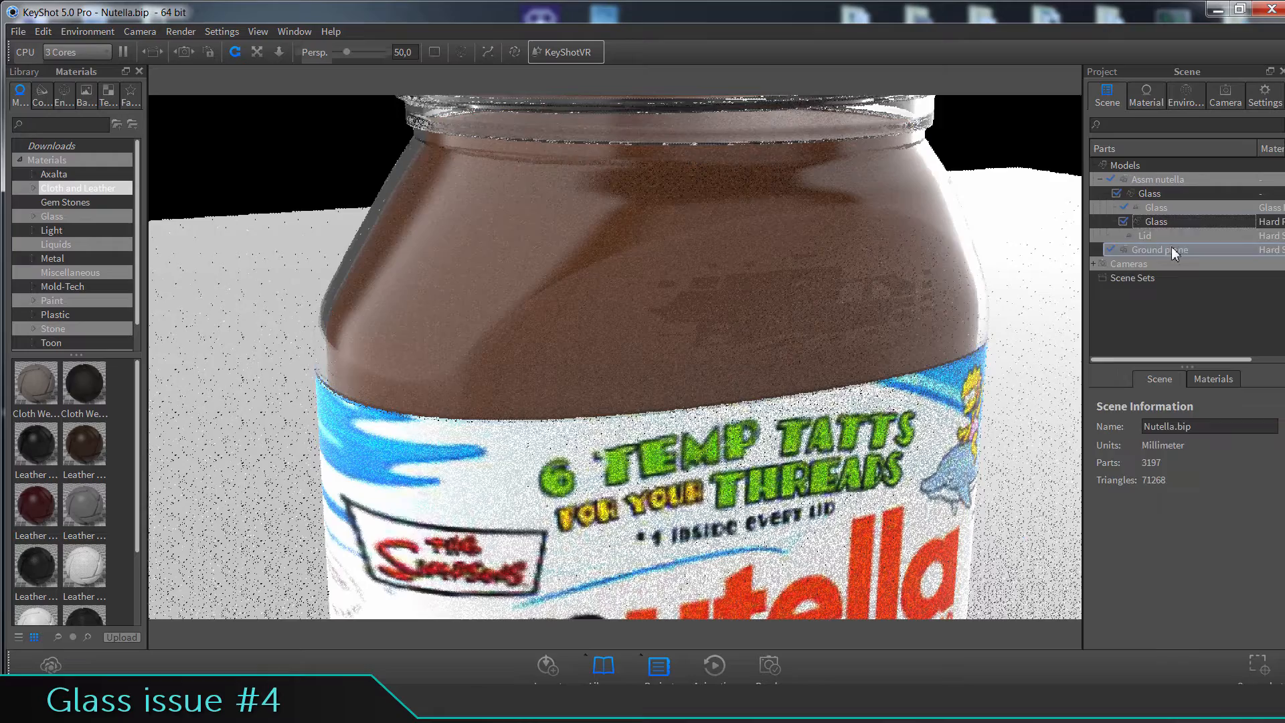
- Select the inner brown cream (Hard Rough Plastic Brown) part in the Scene tree
click(1155, 221)
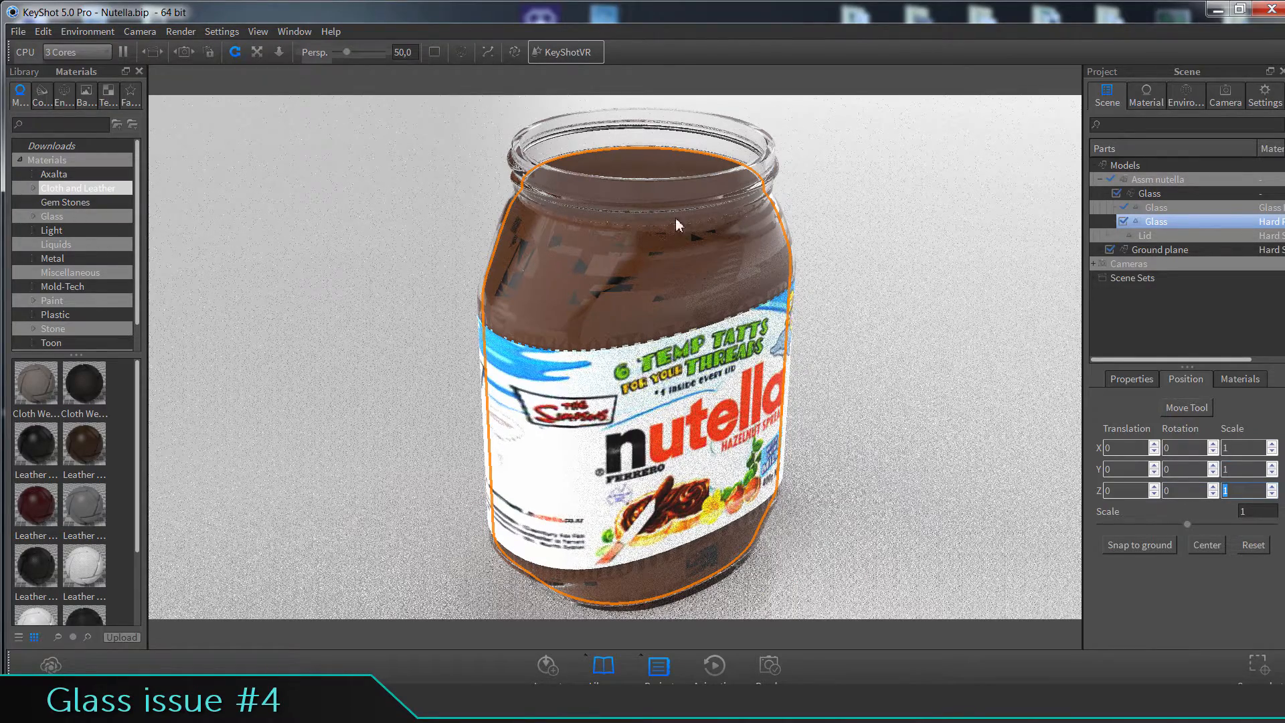
mouse_move(1243, 509)
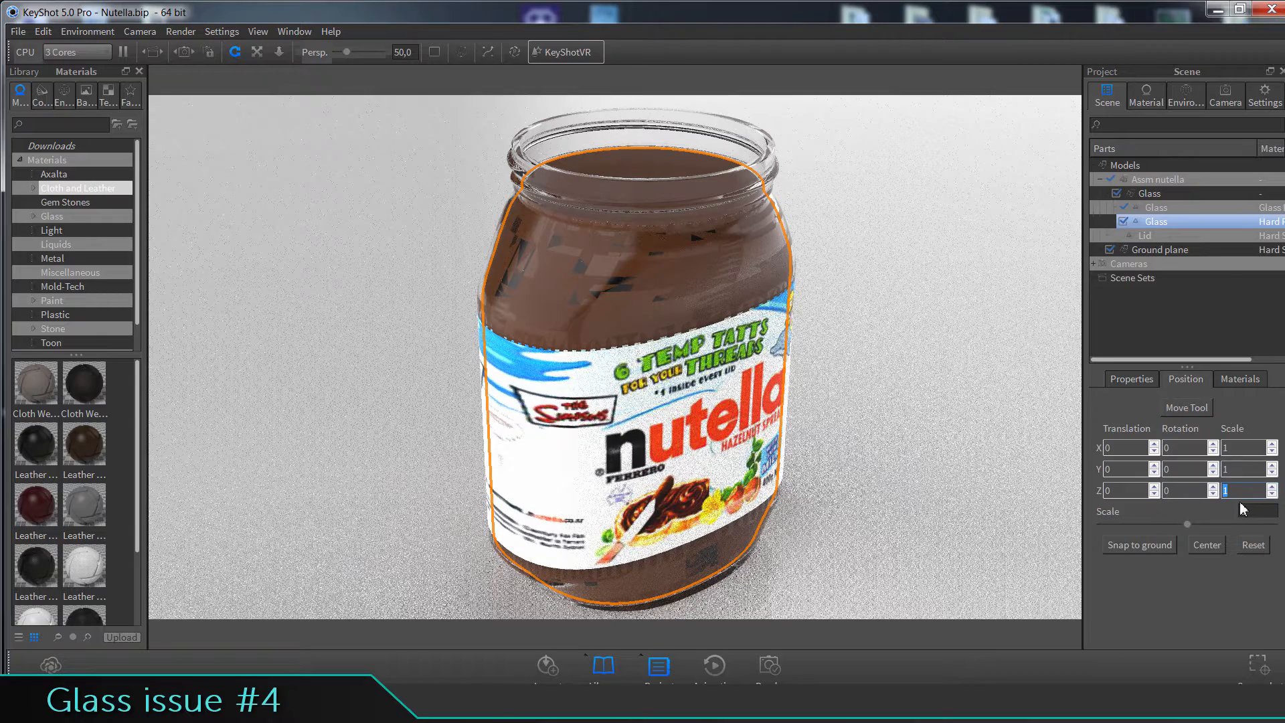